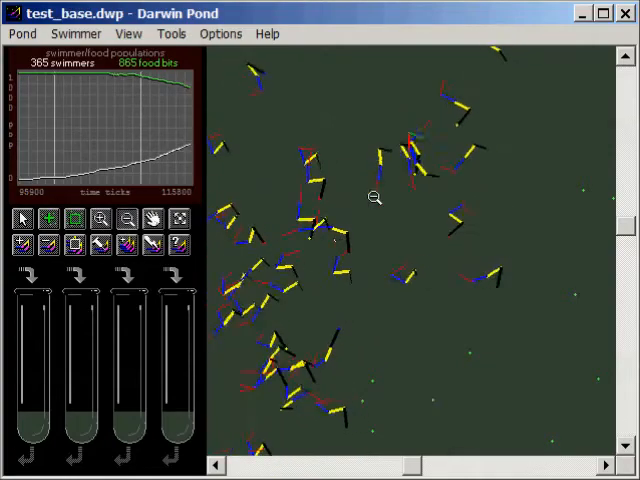
Zoom in on the pond to view a cluster of magenta swimmers up close
left_click(127, 218)
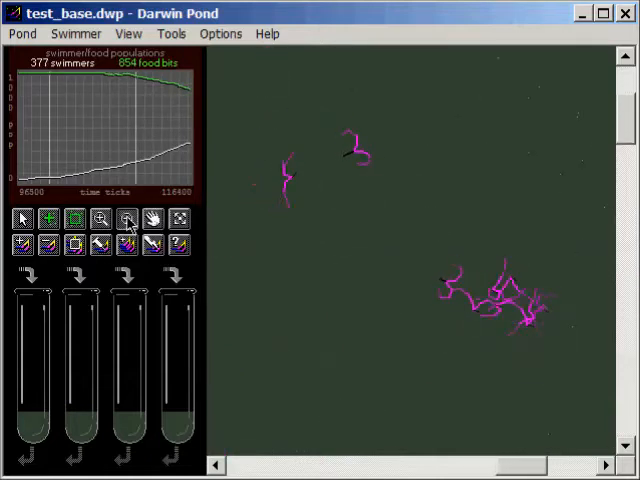
Zoom the pond view back out to the full pond
left_click(126, 218)
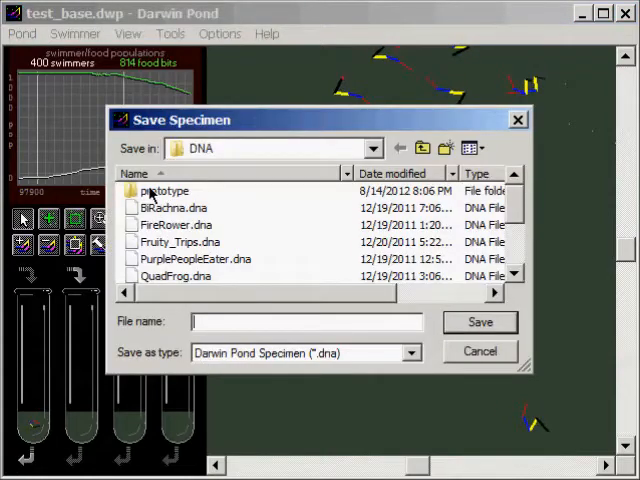
Save the swimmer as 'ybr_worm_118k' in the prototype folder
double_click(168, 190)
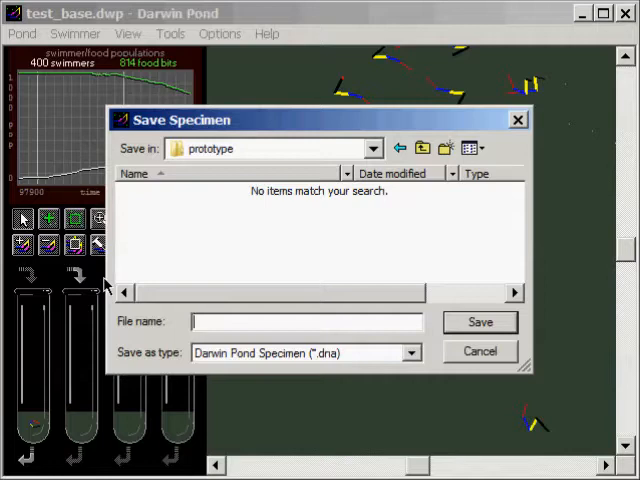
type("yb")
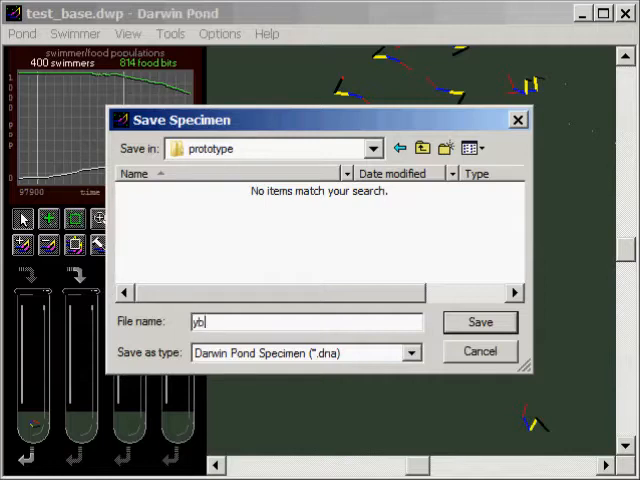
type("r_")
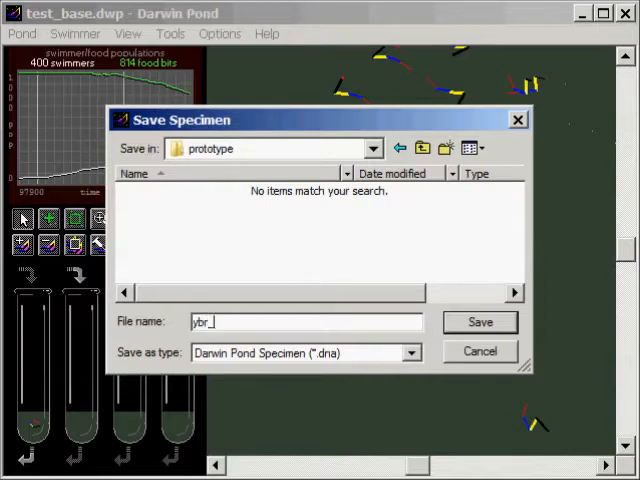
type("worm")
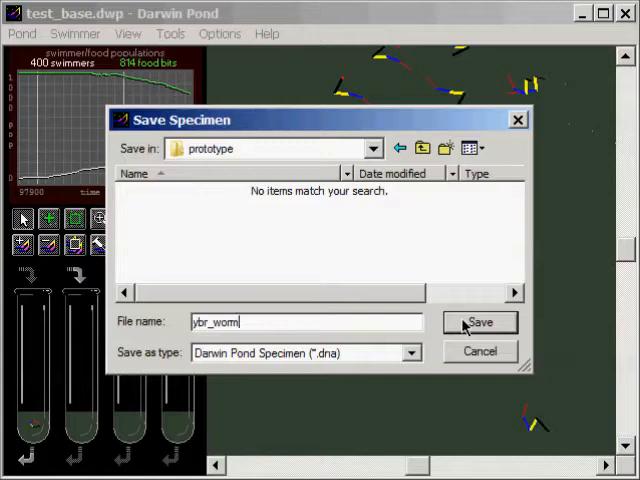
mouse_move(258, 137)
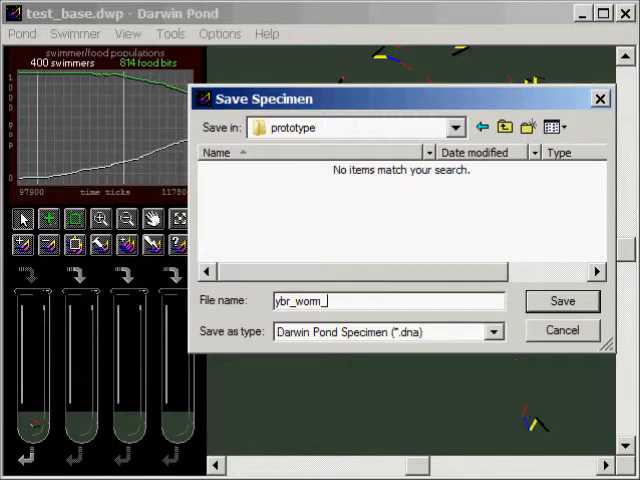
type("118")
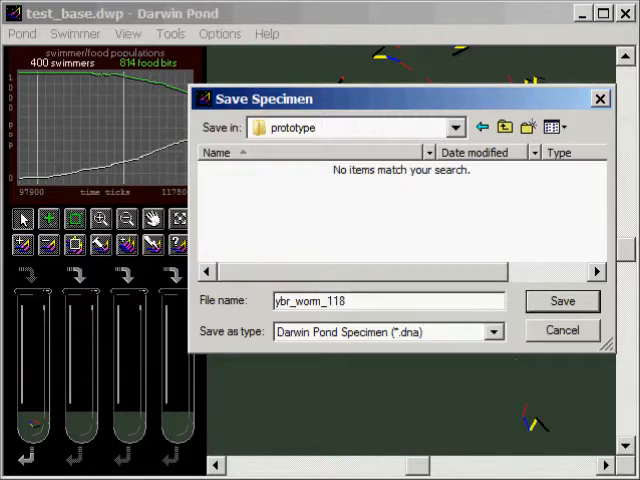
type("k")
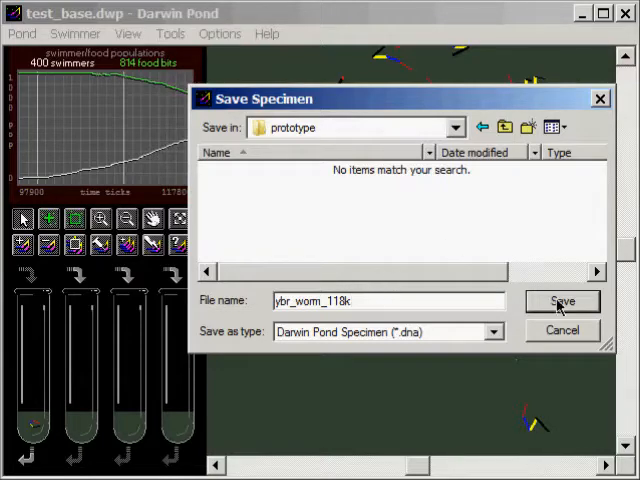
left_click(562, 301)
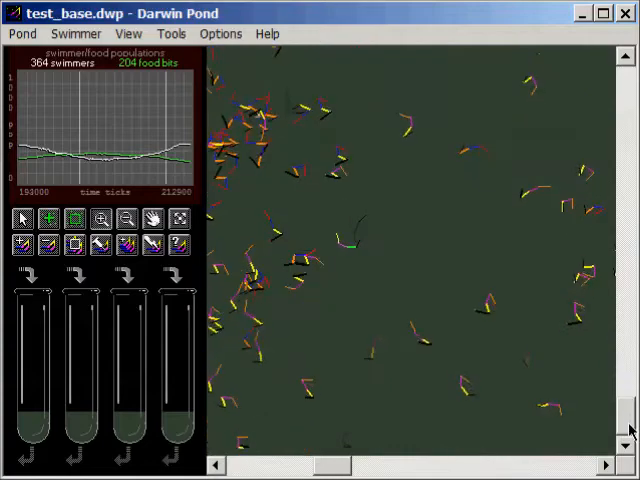
scroll("up", 3)
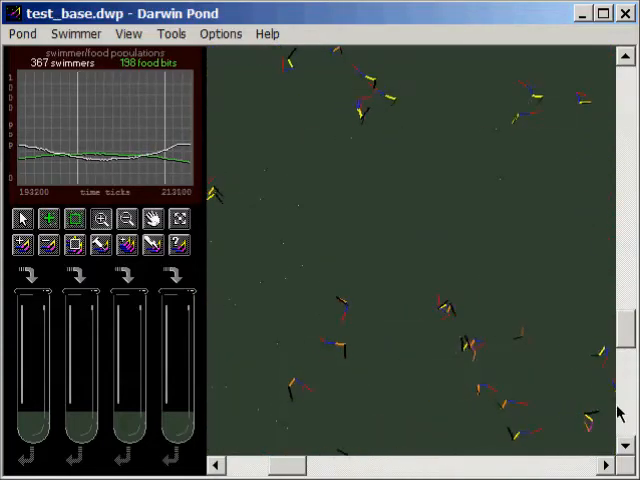
scroll("up", 3)
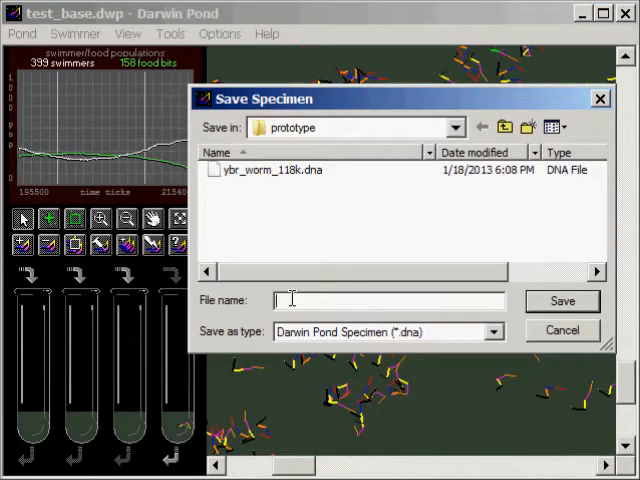
Name the four-segment swimmer specimen '4seg_215k' and save it
type("4seg_")
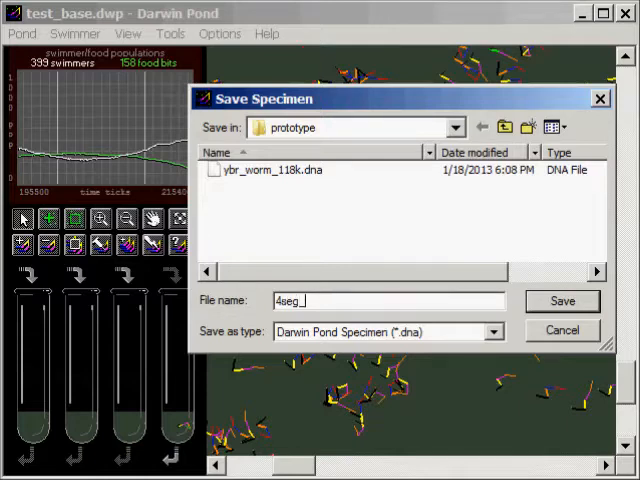
type("2")
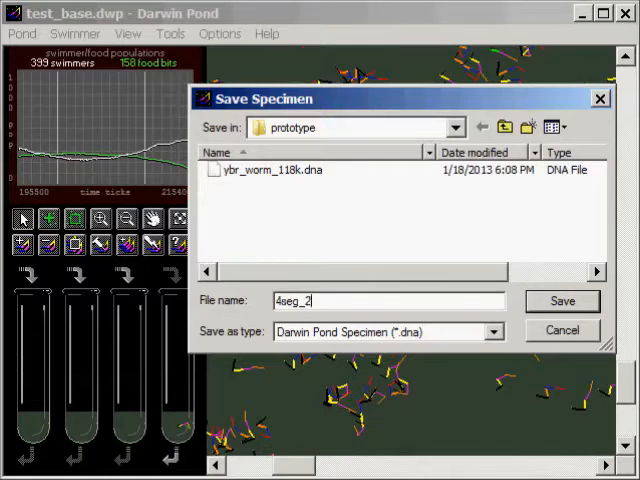
type("1")
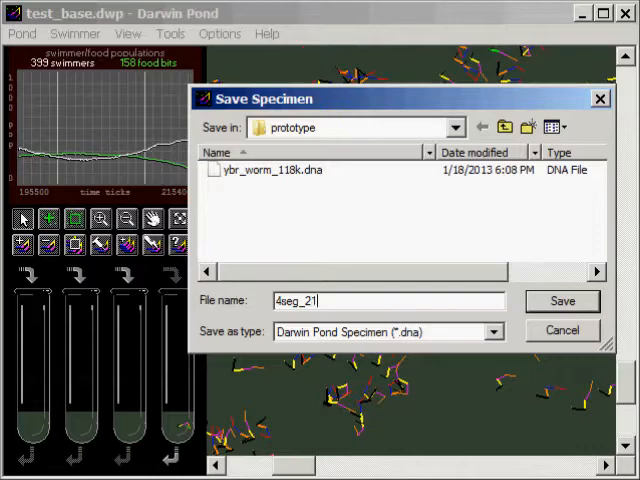
type("5k")
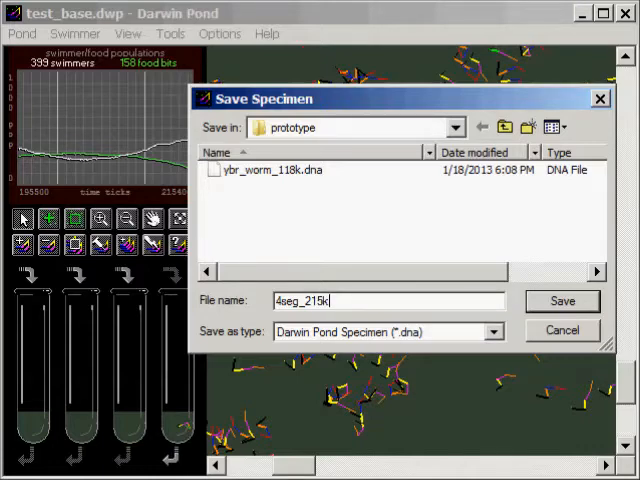
left_click(561, 301)
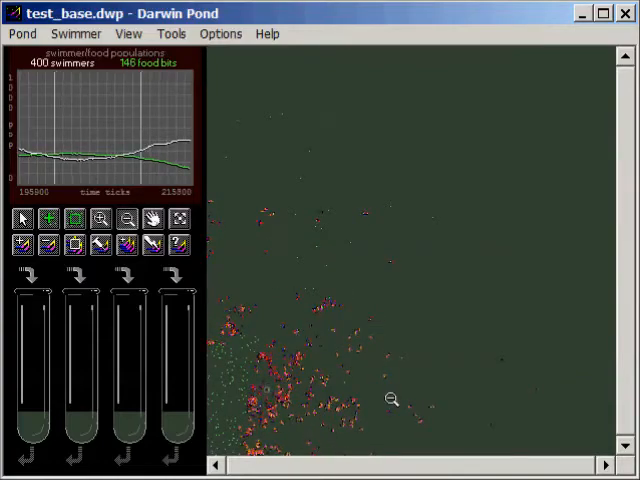
mouse_move(268, 213)
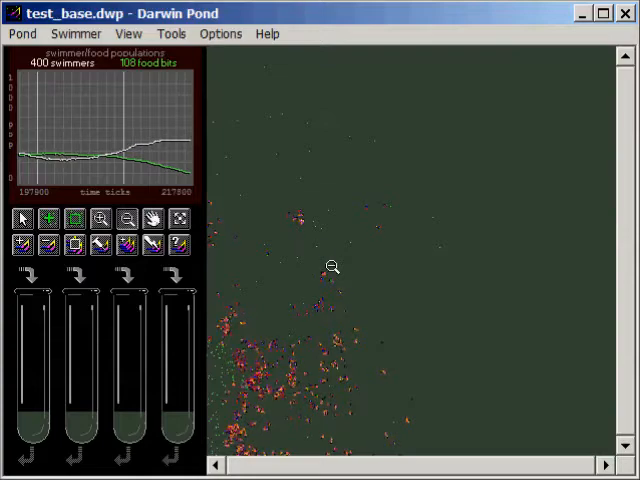
mouse_move(467, 347)
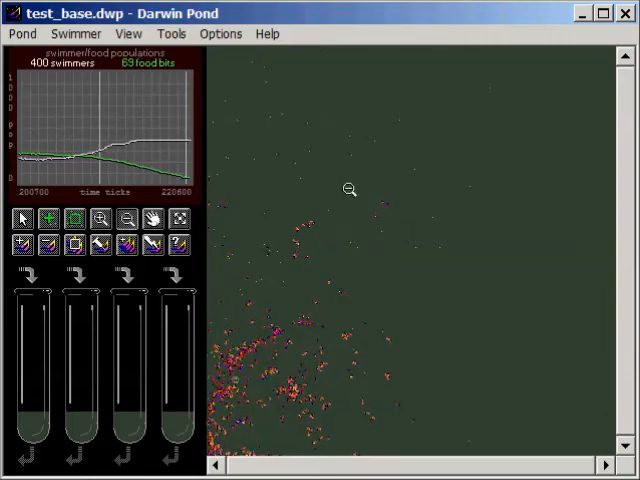
mouse_move(610, 235)
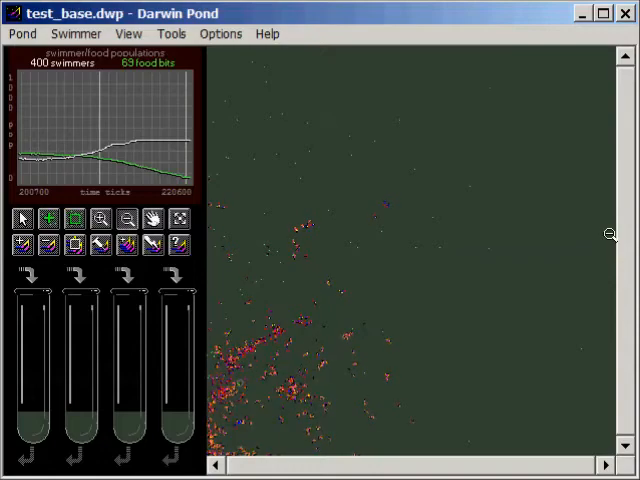